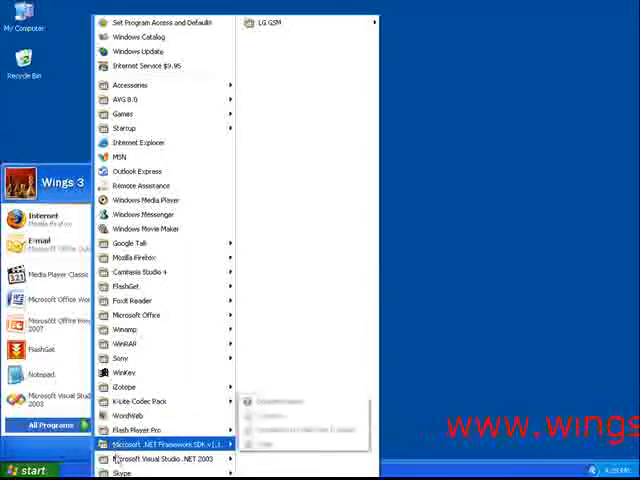
mouse_move(160, 458)
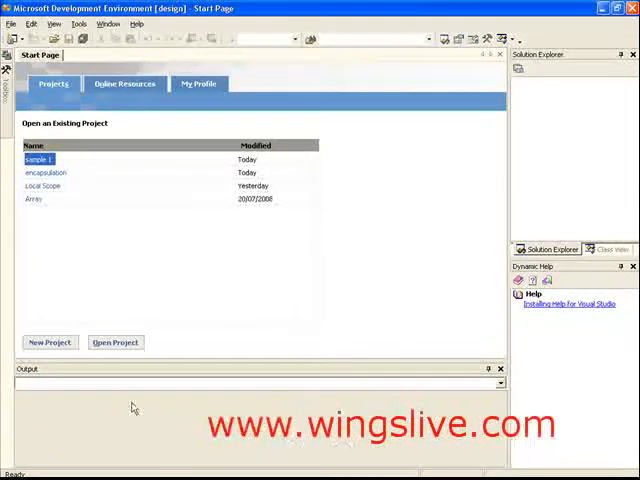
- Start a new project from the Visual Studio .NET 2003 start page
left_click(50, 342)
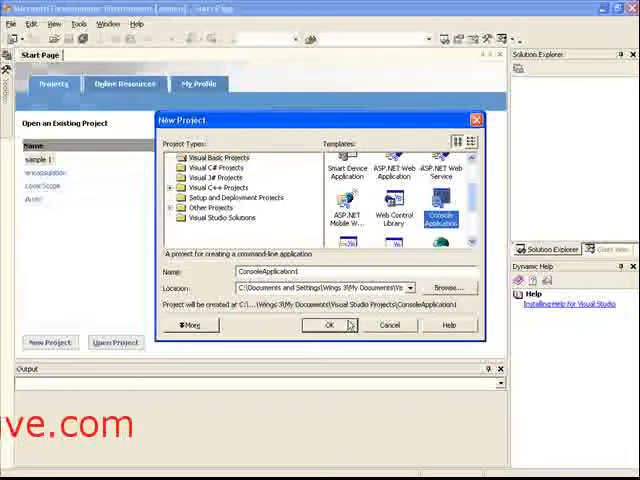
- Create the Visual Basic console application ConsoleApplication1 with OK
left_click(328, 324)
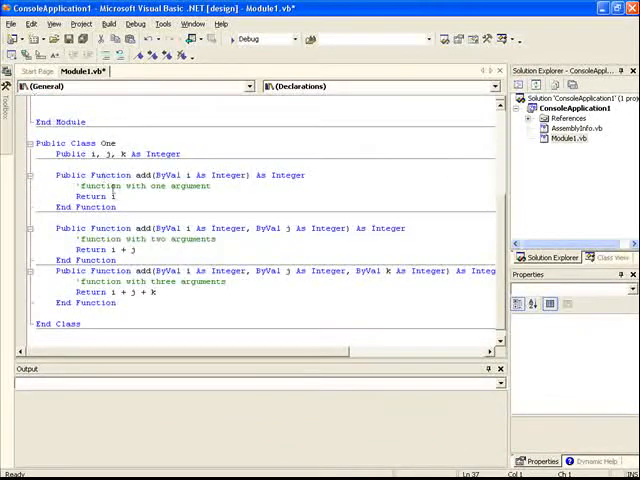
- Scroll Module1.vb to review Class One's overloaded add functions and Sub Main
scroll("up", 3)
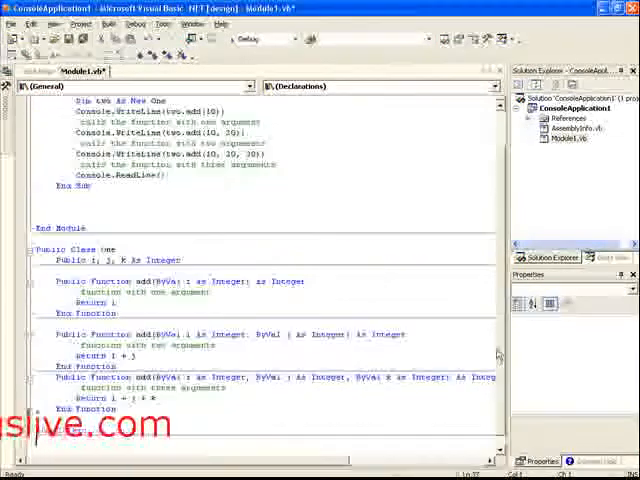